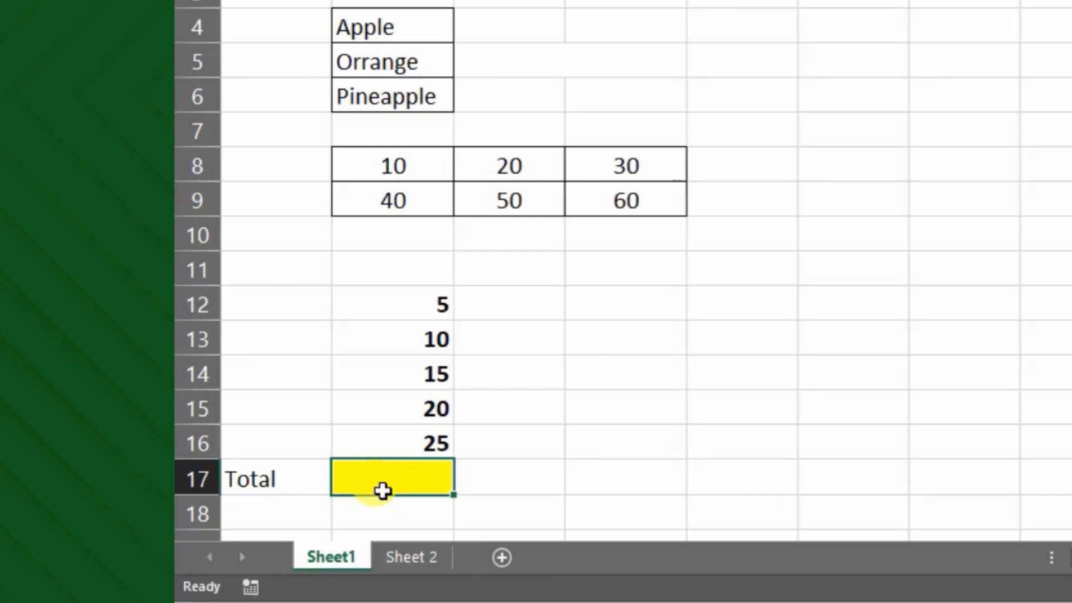
Enter {=SUM(B12:B16)} in B17 as an array formula totalling 75, previewing values with F9 first
type("=S")
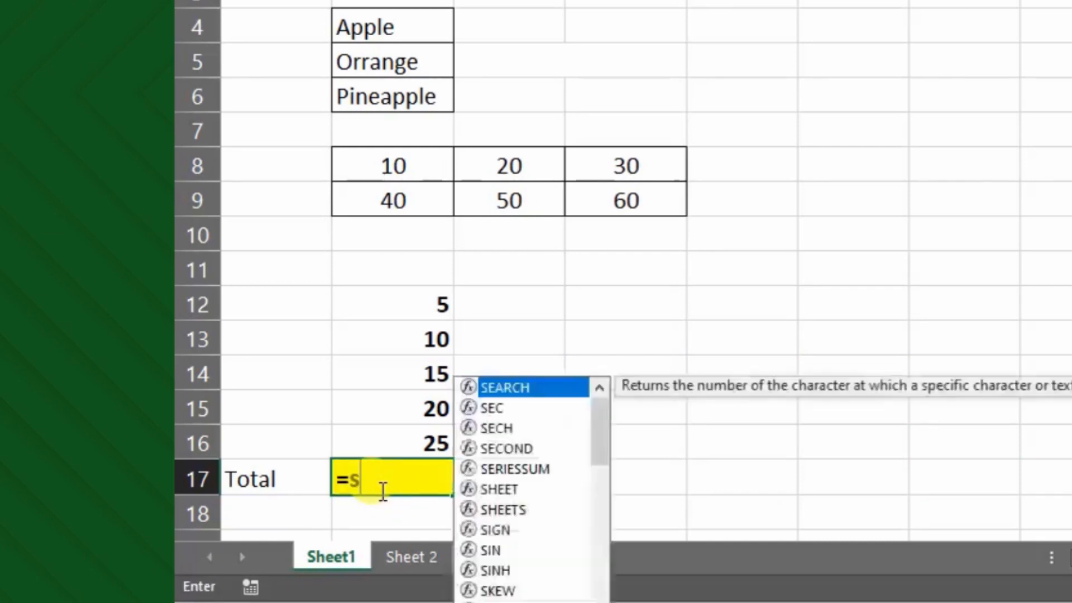
type("UM(B12:B16)}")
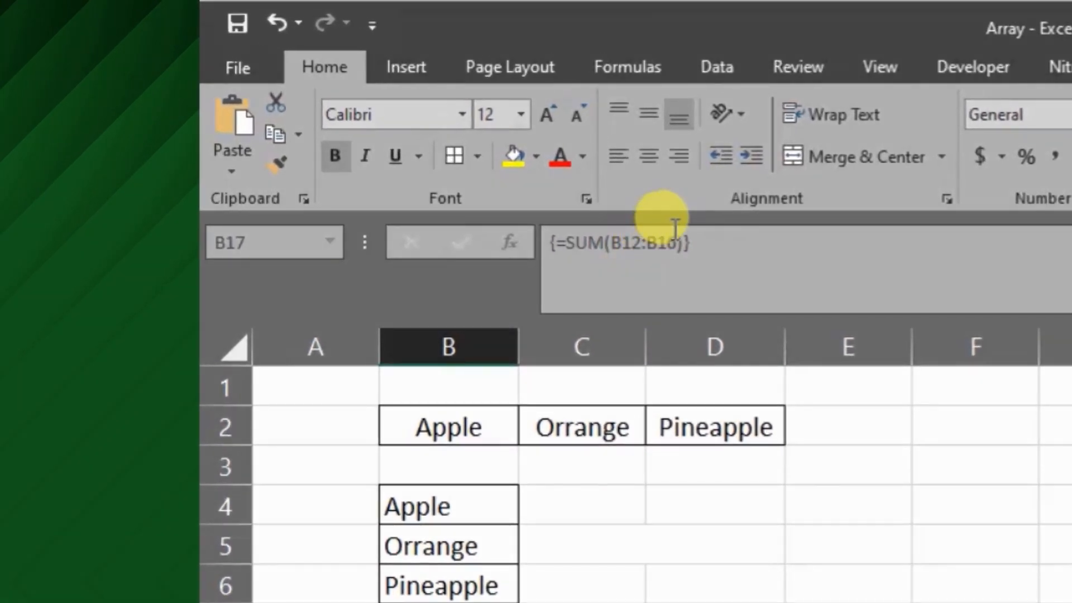
mouse_move(674, 223)
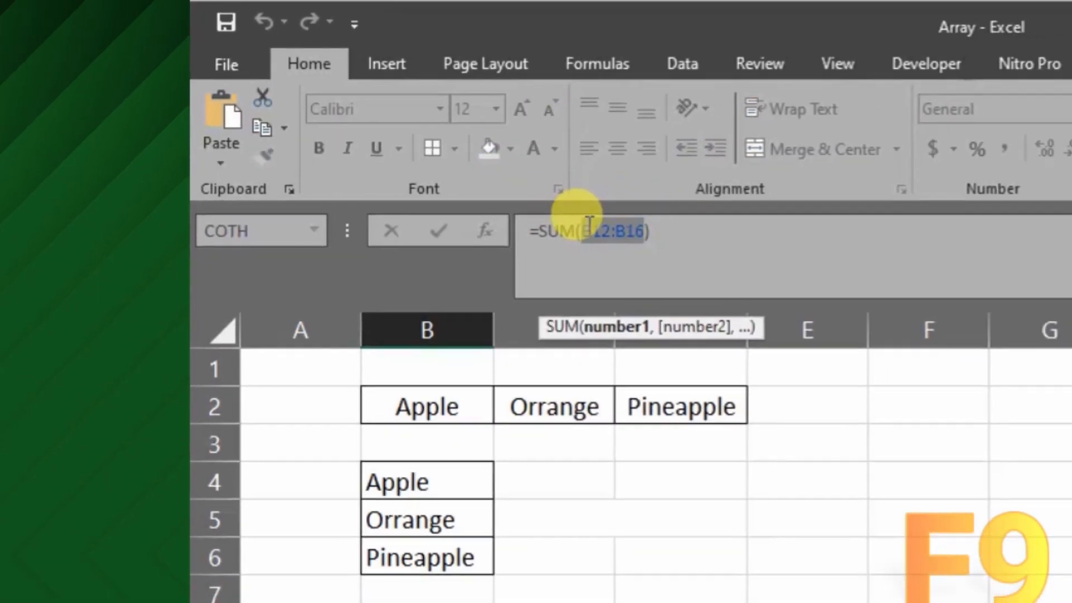
key("f9")
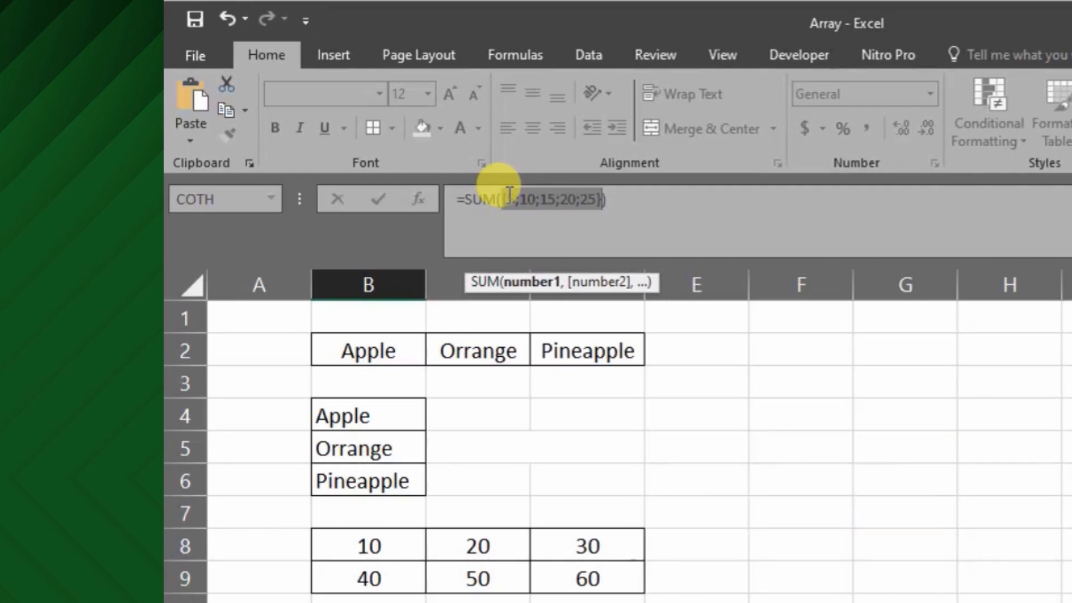
type("{=SUM(B12:B16")
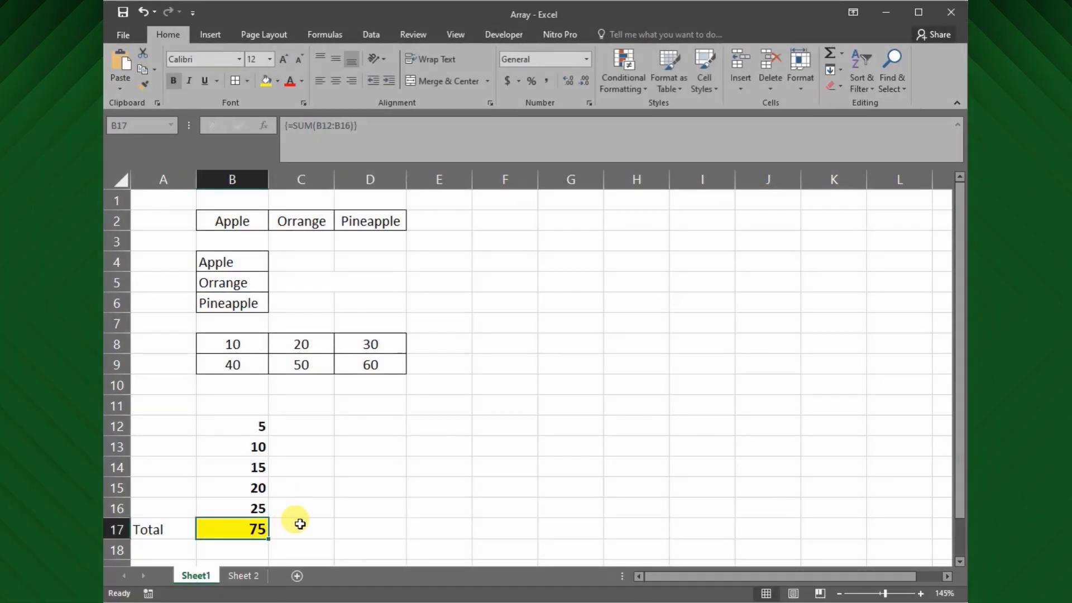
left_click(301, 529)
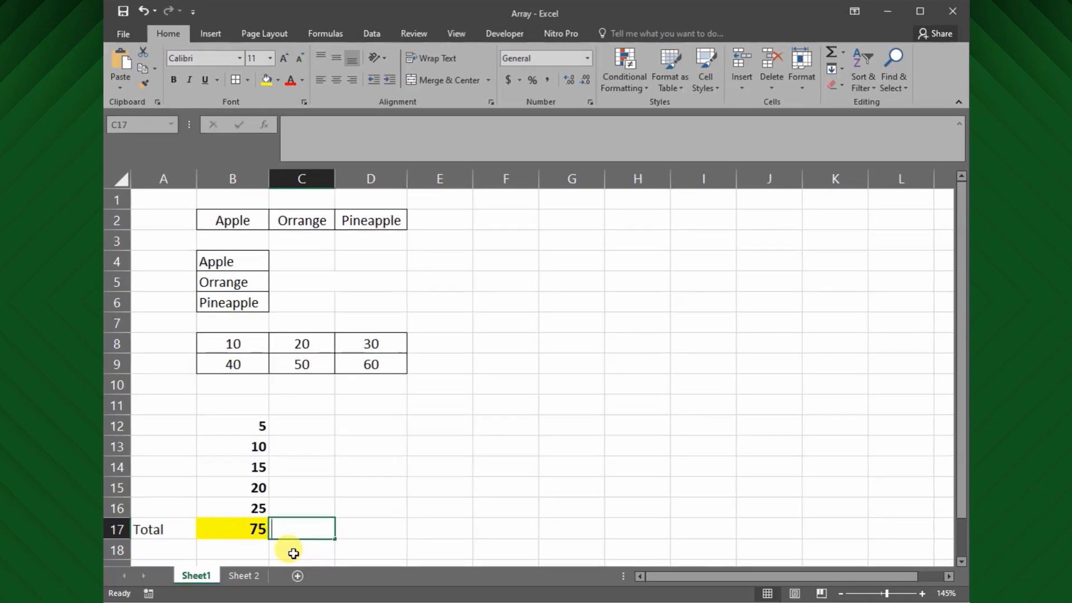
type("=SUM(")
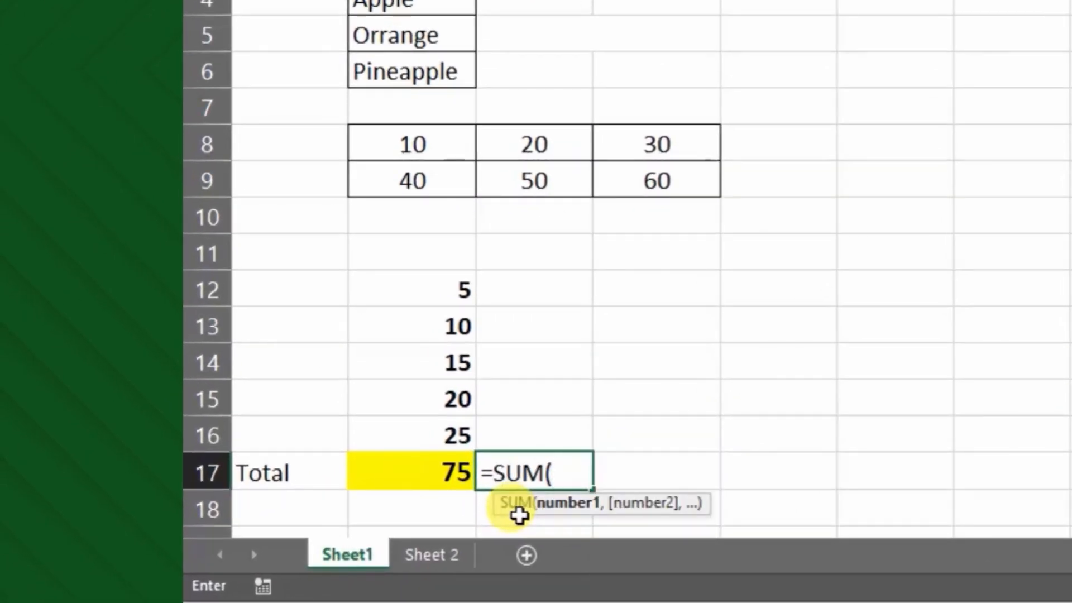
left_click_drag(411, 289, 411, 436)
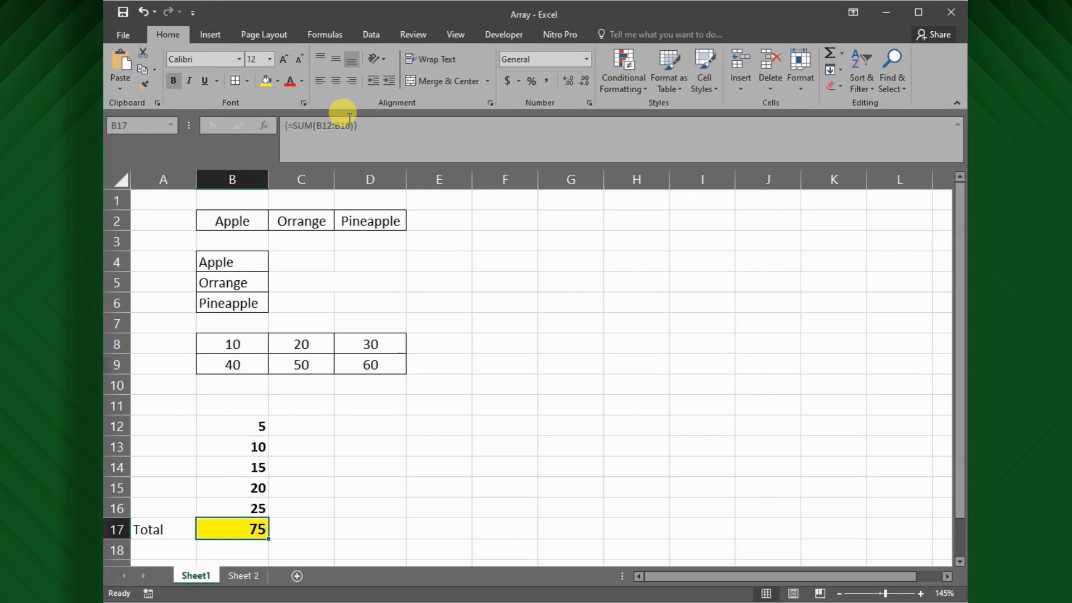
On Sheet 2 fill E3:E20 with =C3*D3 and bold the $38,352.83 Total Sale
left_click(243, 575)
type("=")
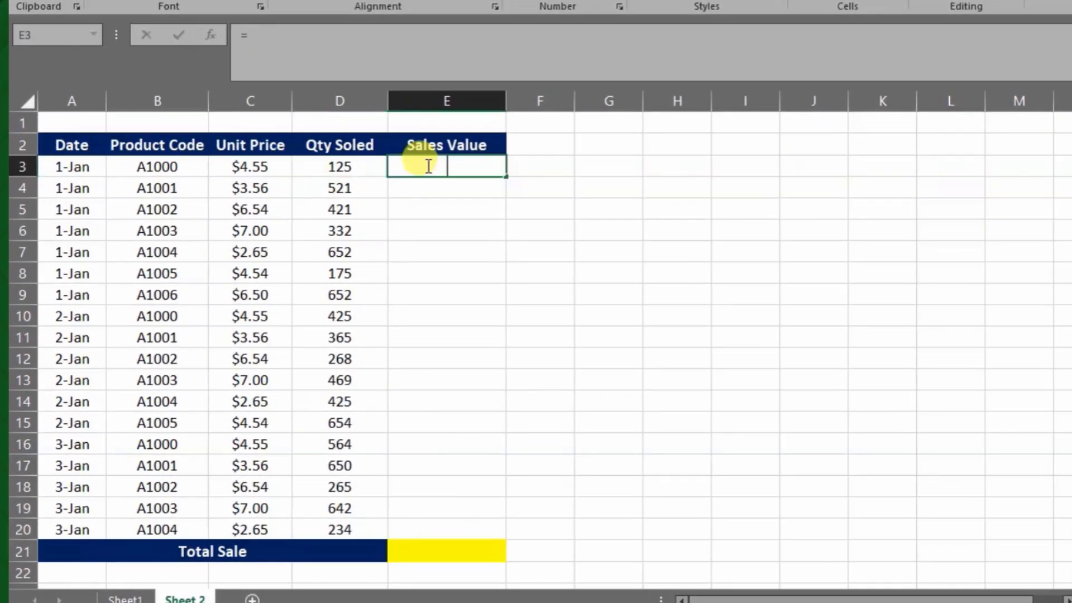
left_click(250, 166)
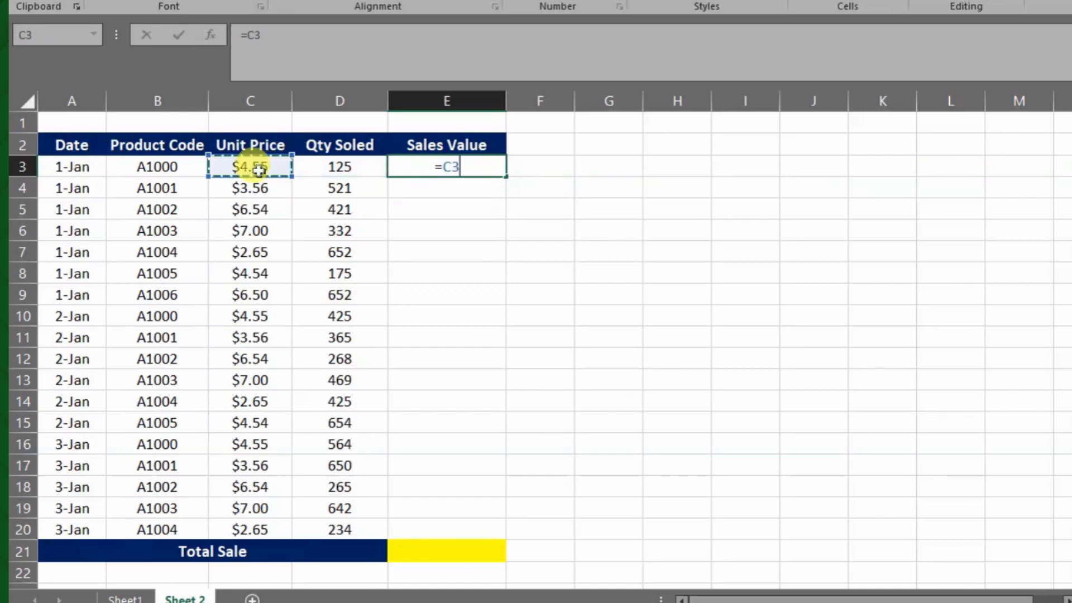
type("*")
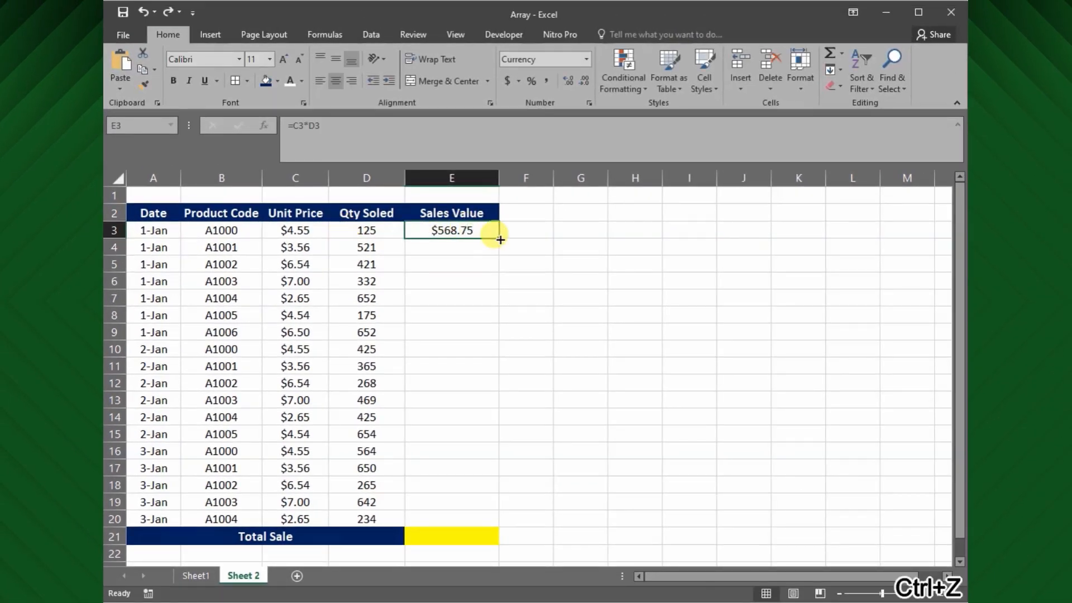
left_click_drag(499, 239, 451, 536)
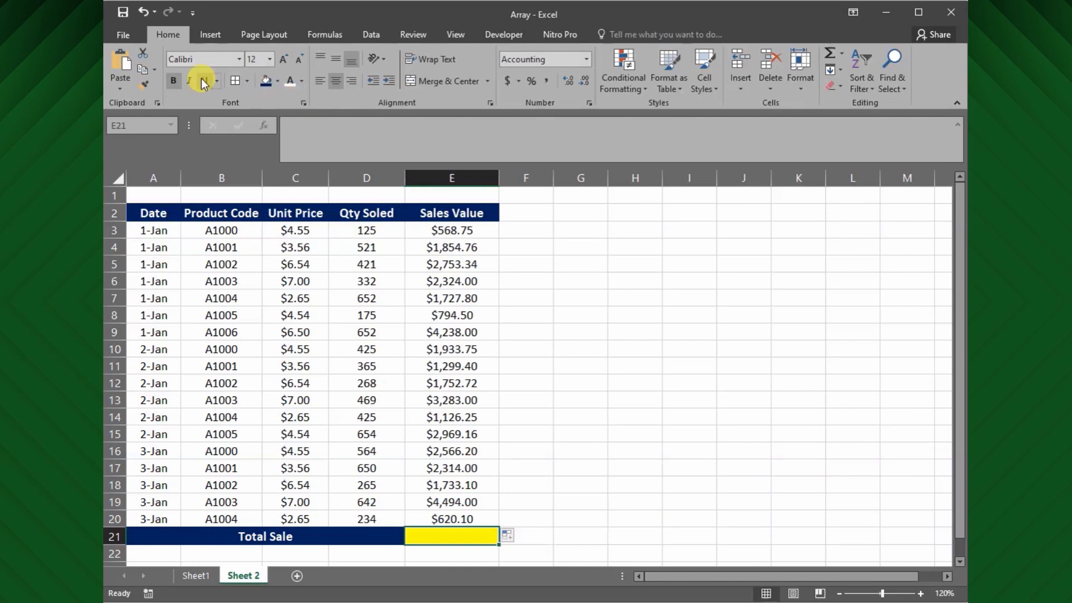
left_click(829, 56)
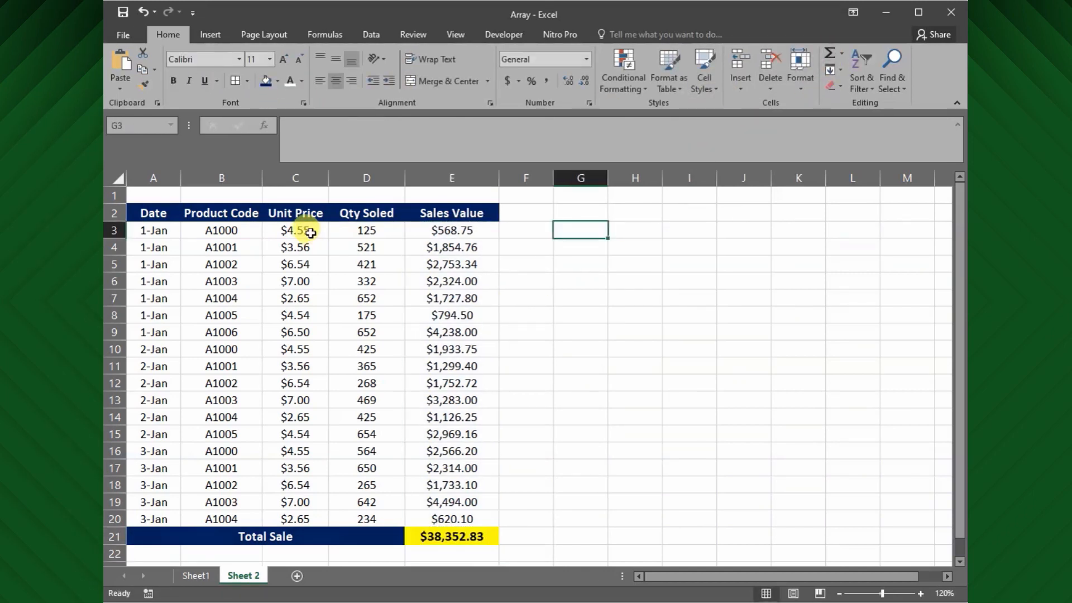
Review the price, quantity and sales columns, then move to cells G3/H3 beside the table
left_click_drag(295, 230, 366, 518)
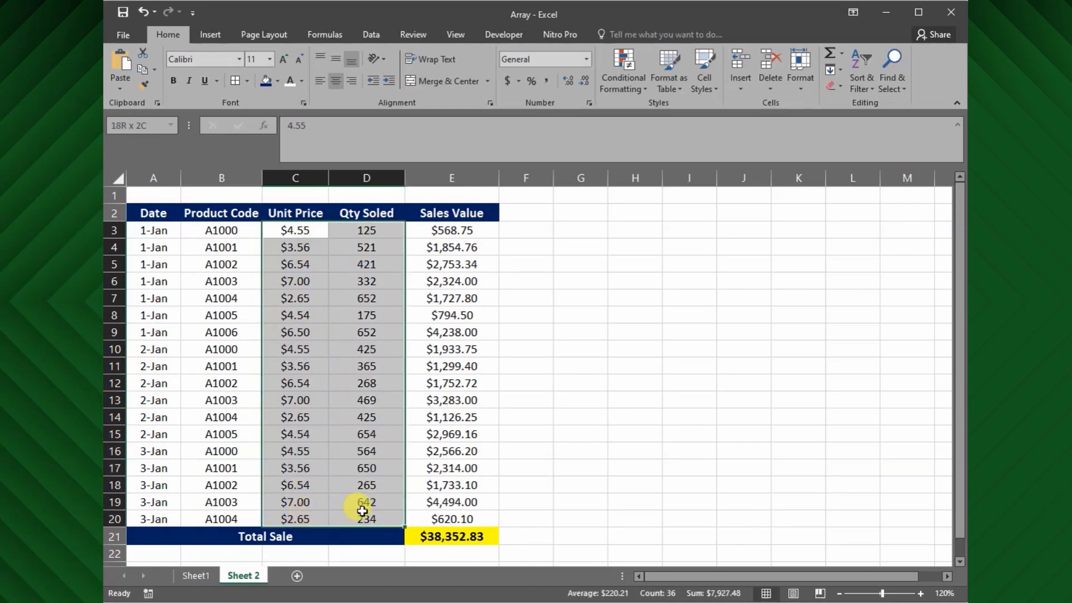
left_click(451, 229)
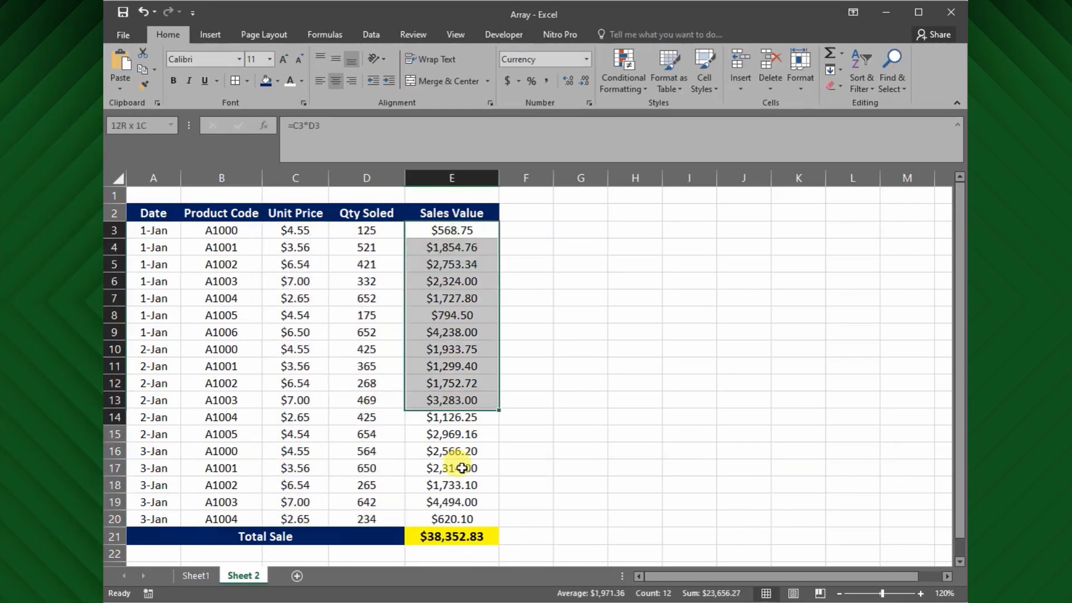
left_click(580, 244)
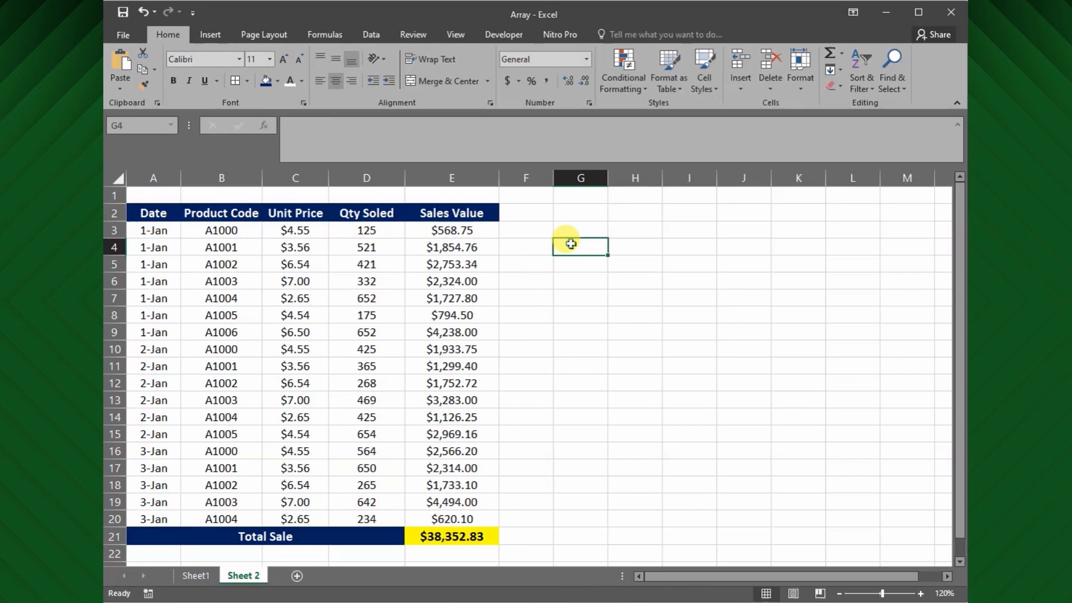
left_click(581, 229)
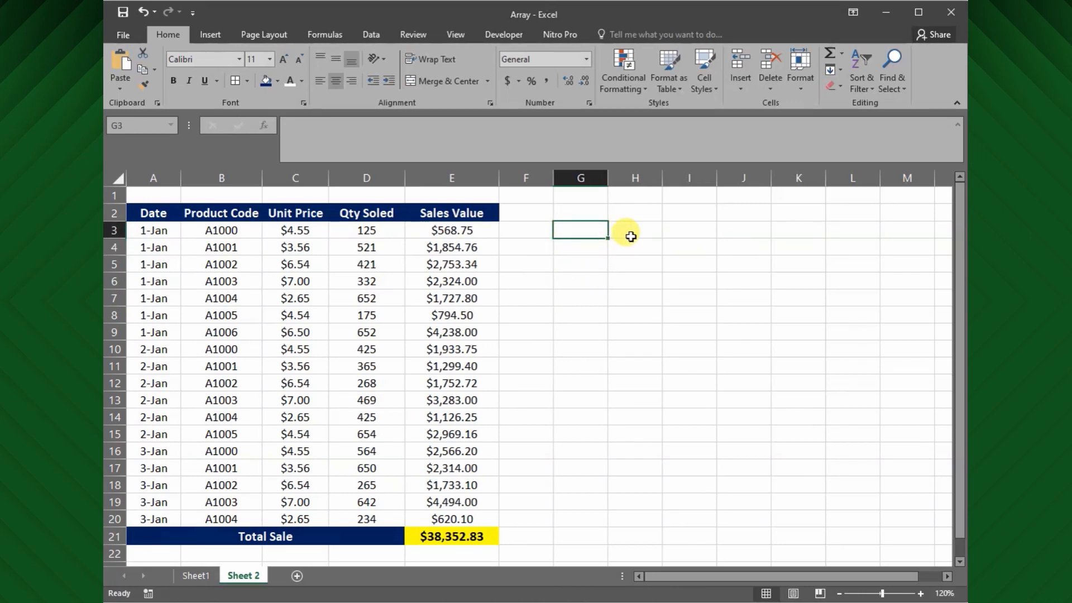
left_click(635, 229)
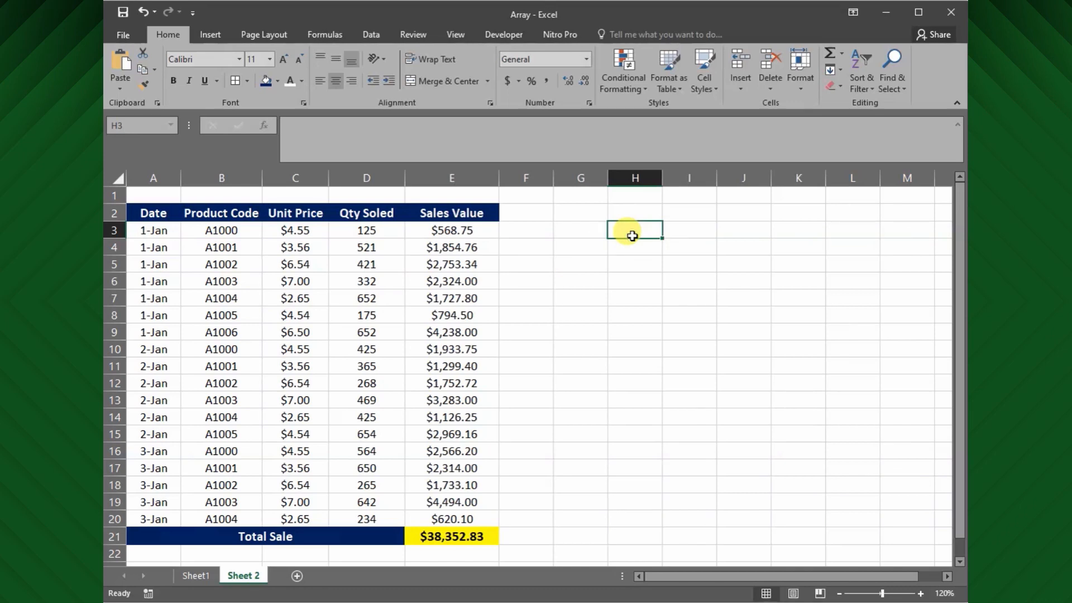
mouse_move(614, 240)
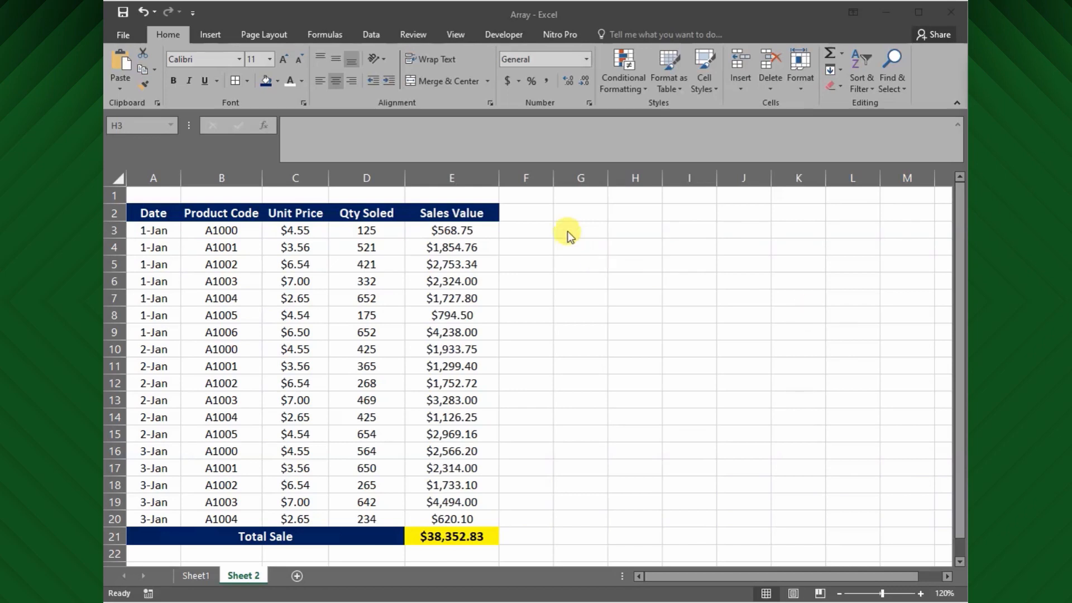
Label G3 'Array:' and enter {=SUM(C3:C20*D3:D20)} in H3, giving 38352.83
type("A")
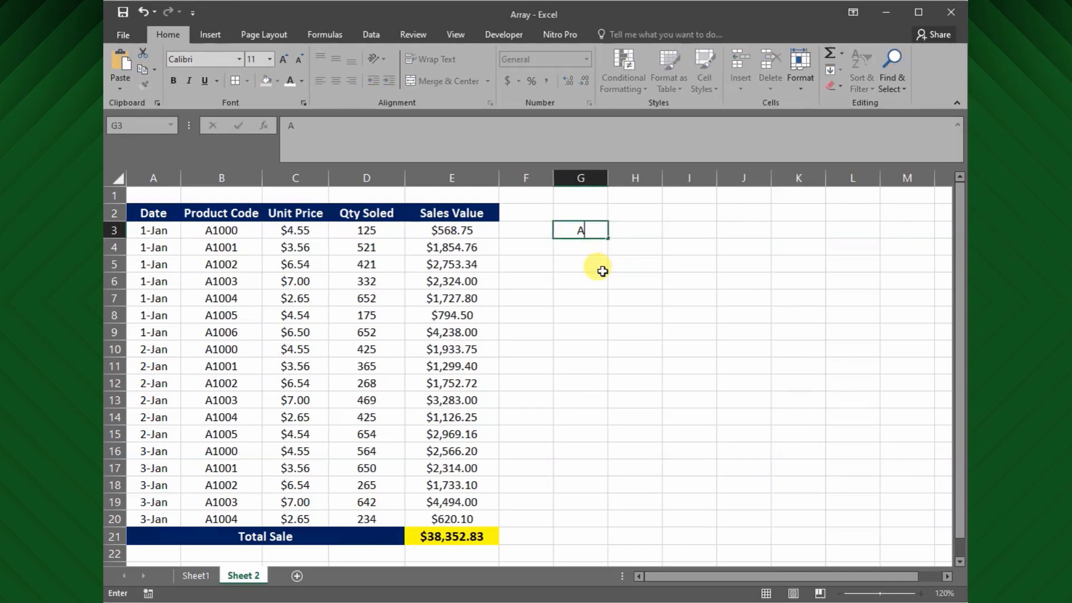
type("rray:")
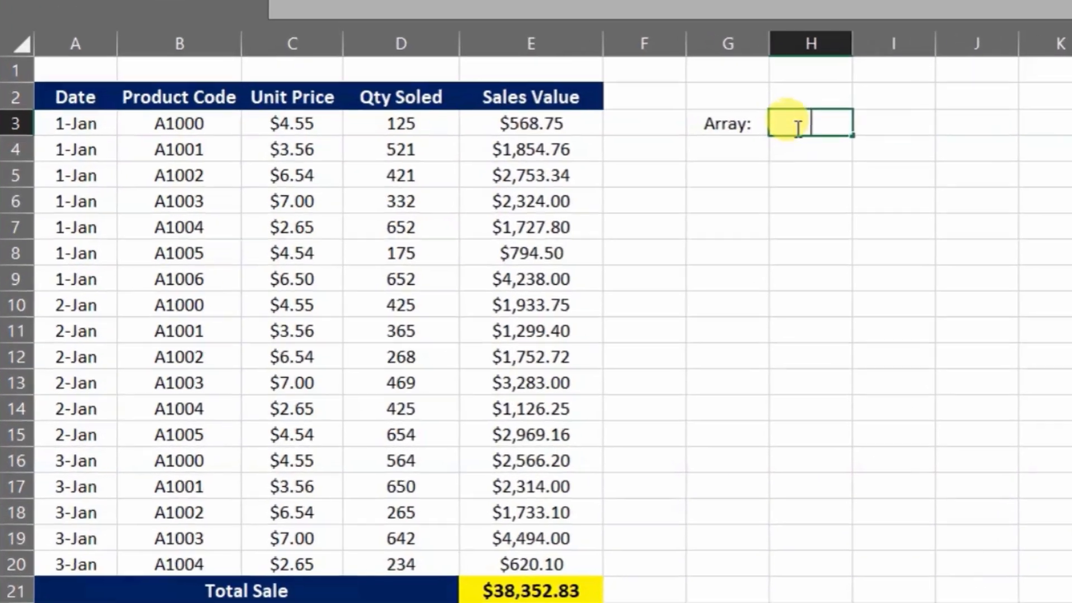
type("=SUM(")
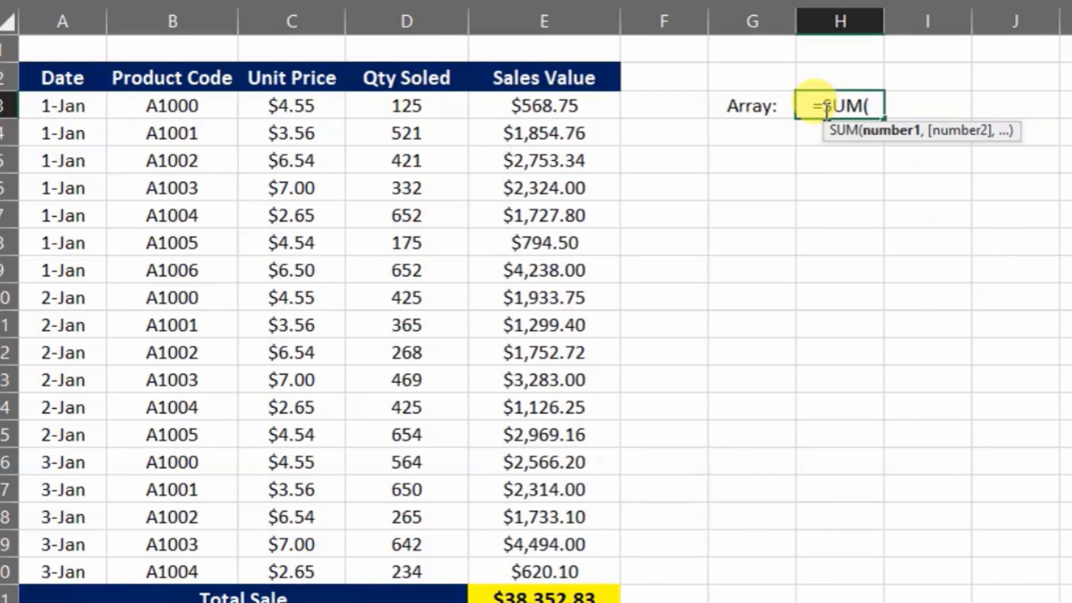
left_click_drag(292, 105, 291, 434)
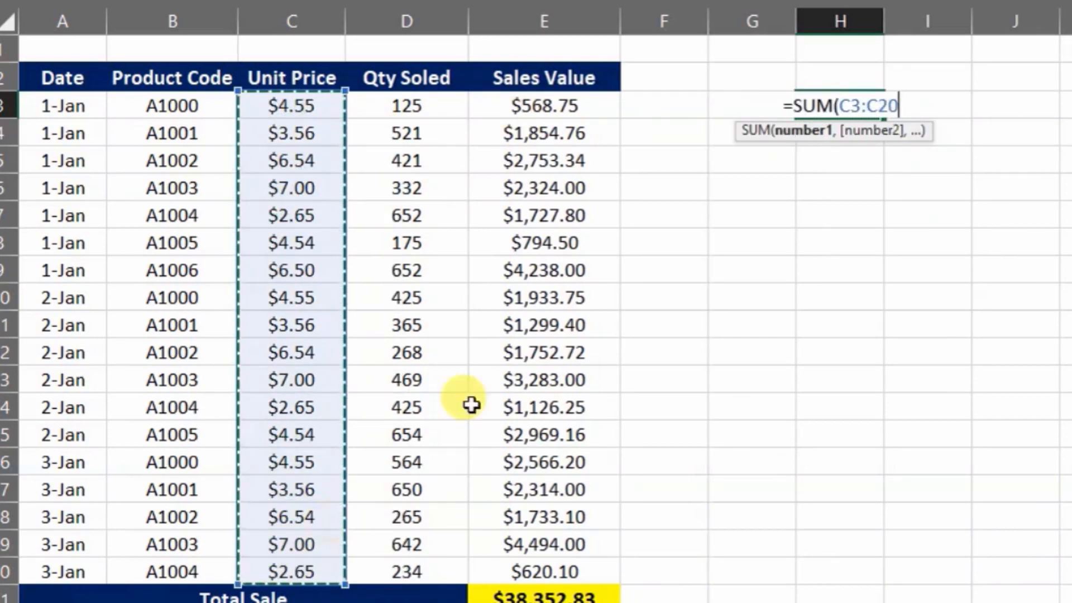
mouse_move(701, 254)
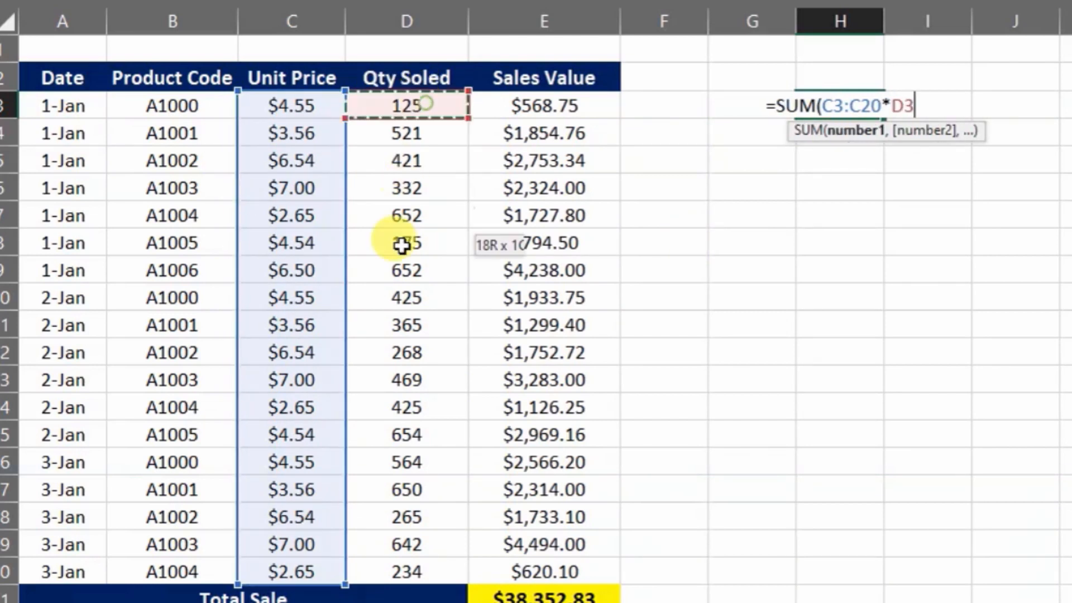
left_click_drag(407, 243, 407, 571)
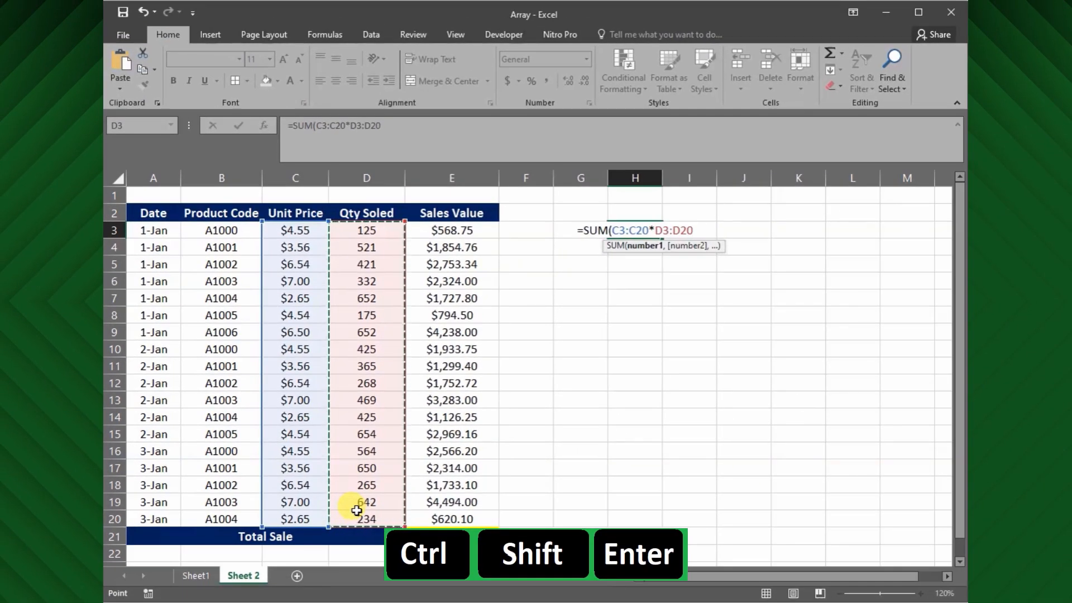
key("ctrl+shift+enter")
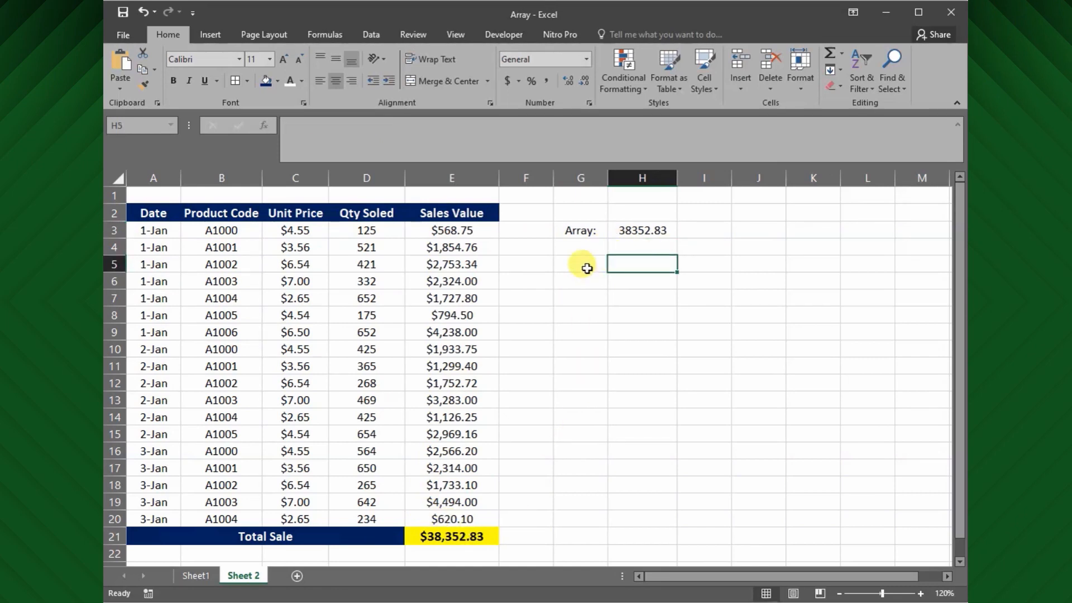
Enter =SUMIF(B3:B20,B3,E3:E20) in H5, summing A1000 sales to 5068.7
left_click(221, 264)
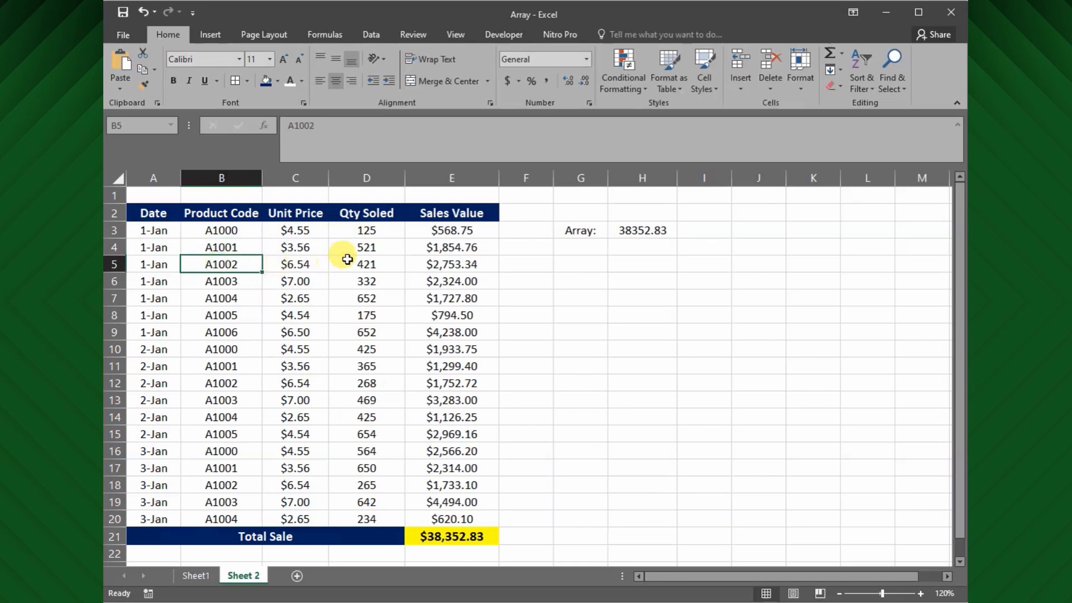
left_click(642, 280)
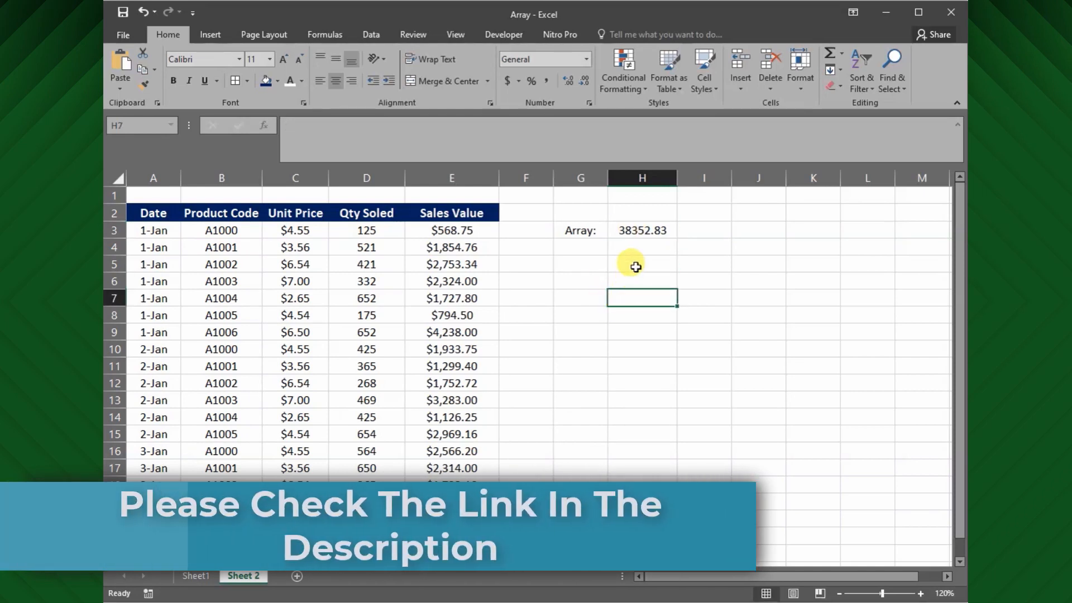
left_click(581, 264)
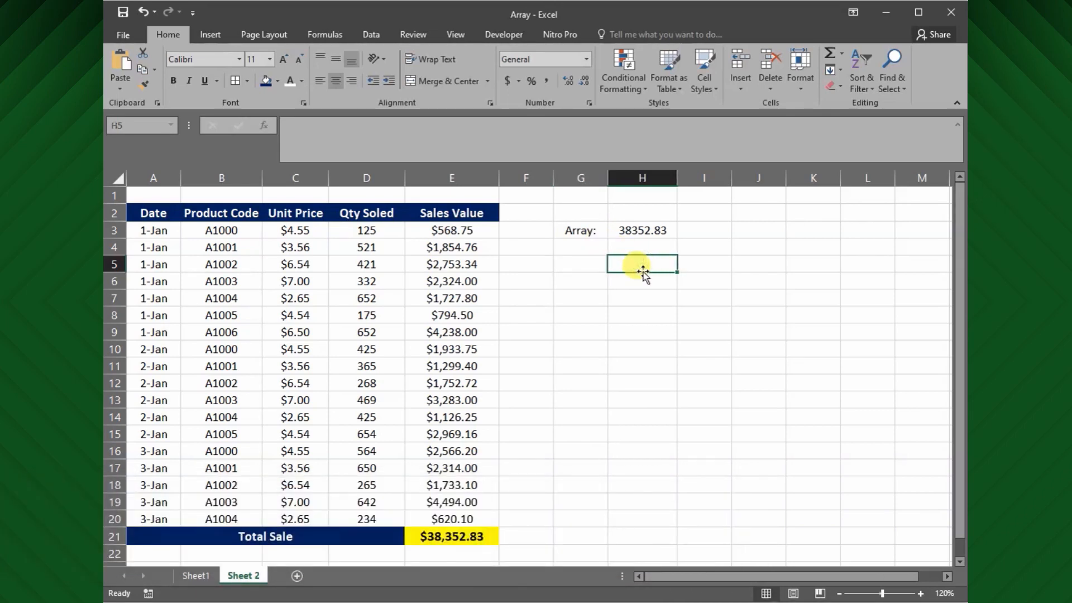
type("=sum")
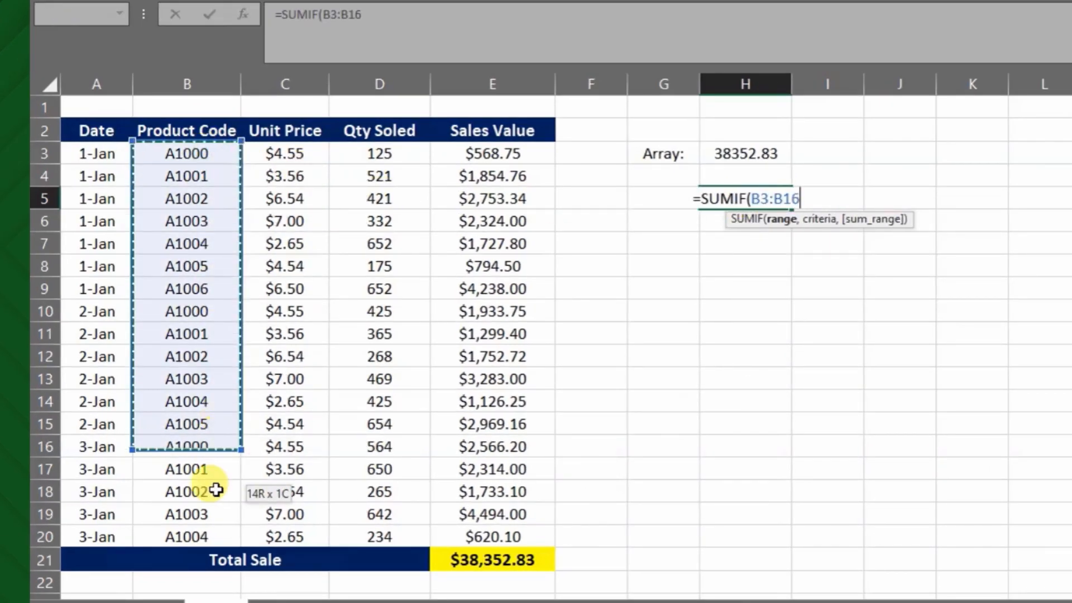
left_click_drag(187, 446, 186, 537)
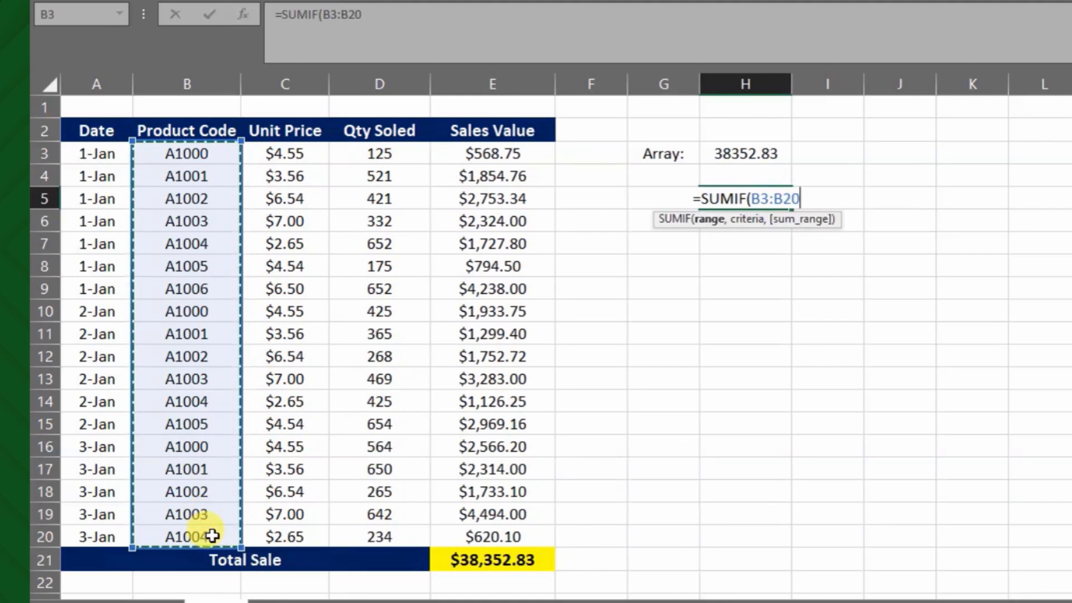
type(",")
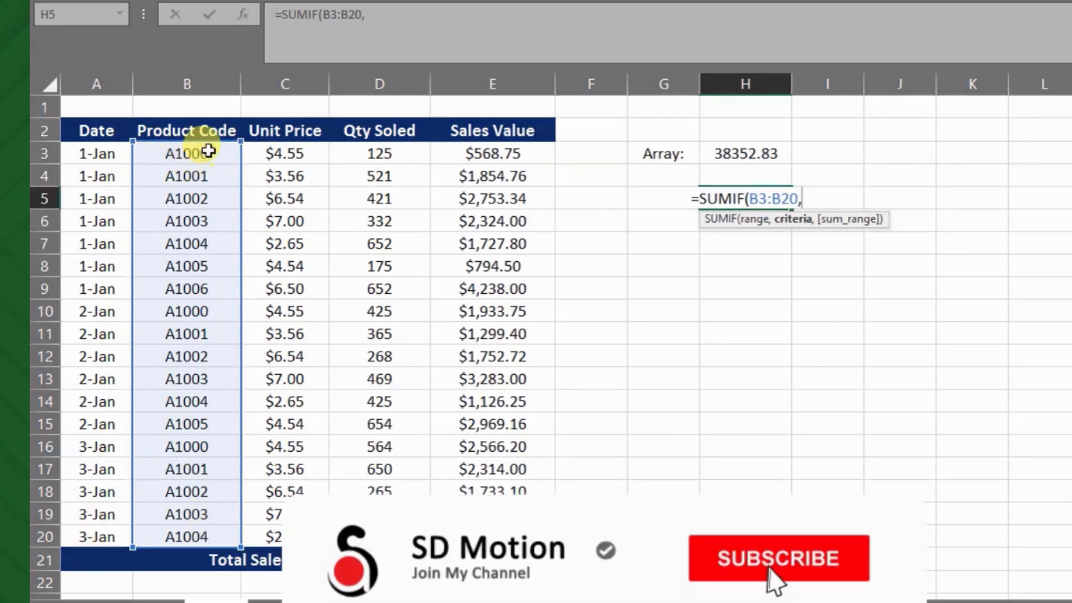
left_click(186, 153)
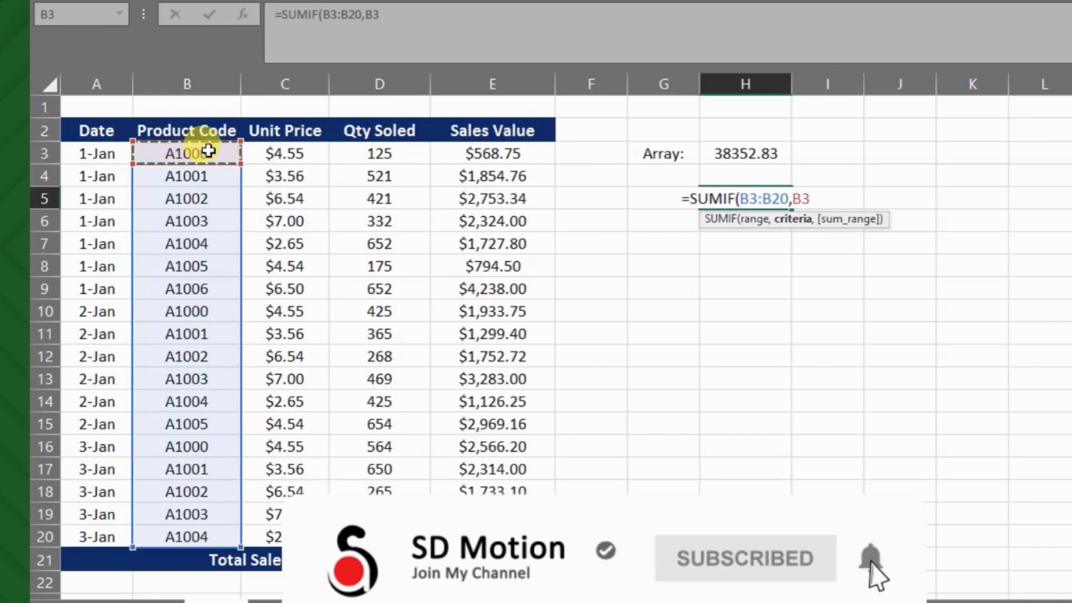
type(",E3:E20)")
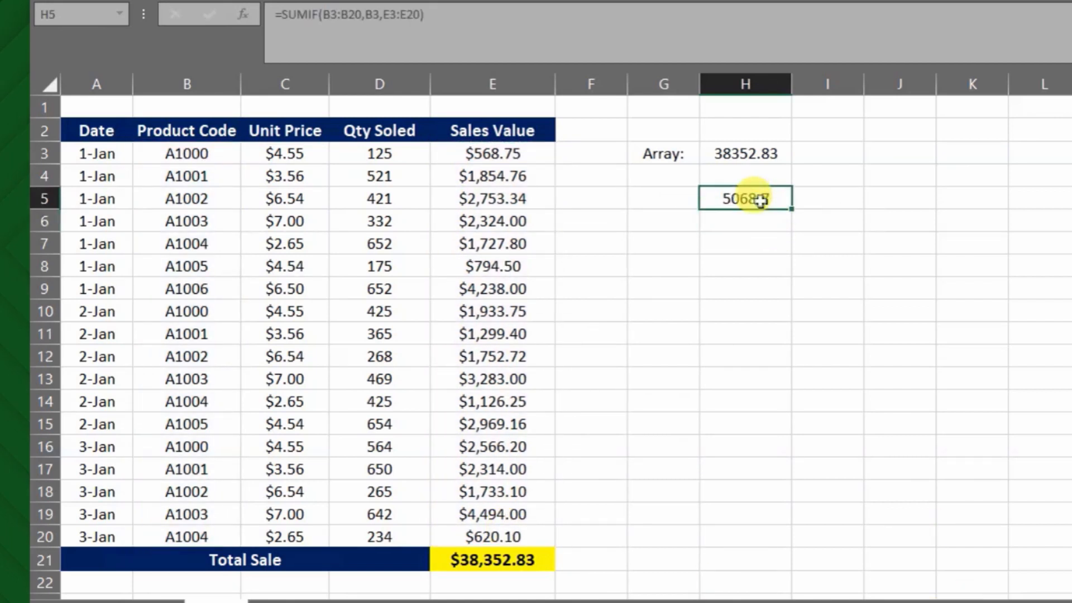
left_click(663, 199)
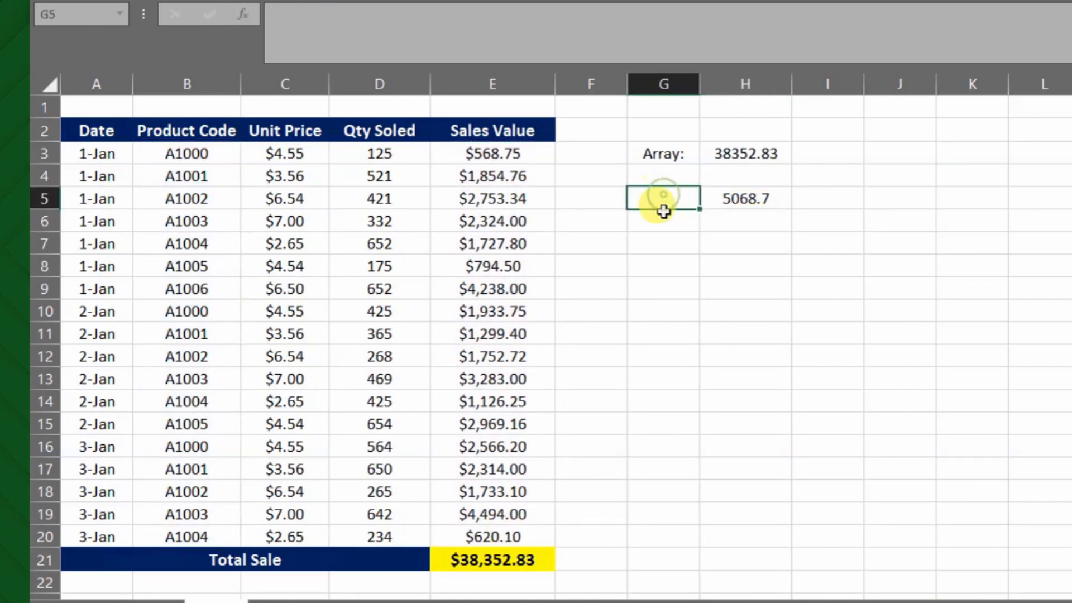
Label G5 'SumIF', then reopen the H3 array formula for editing
type("SumIF")
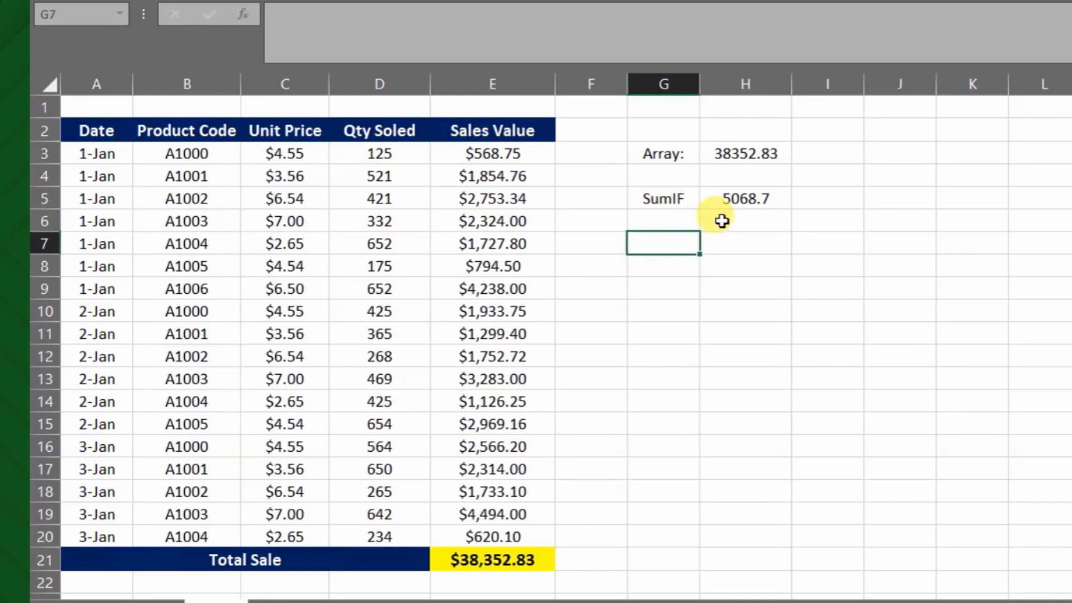
left_click(744, 244)
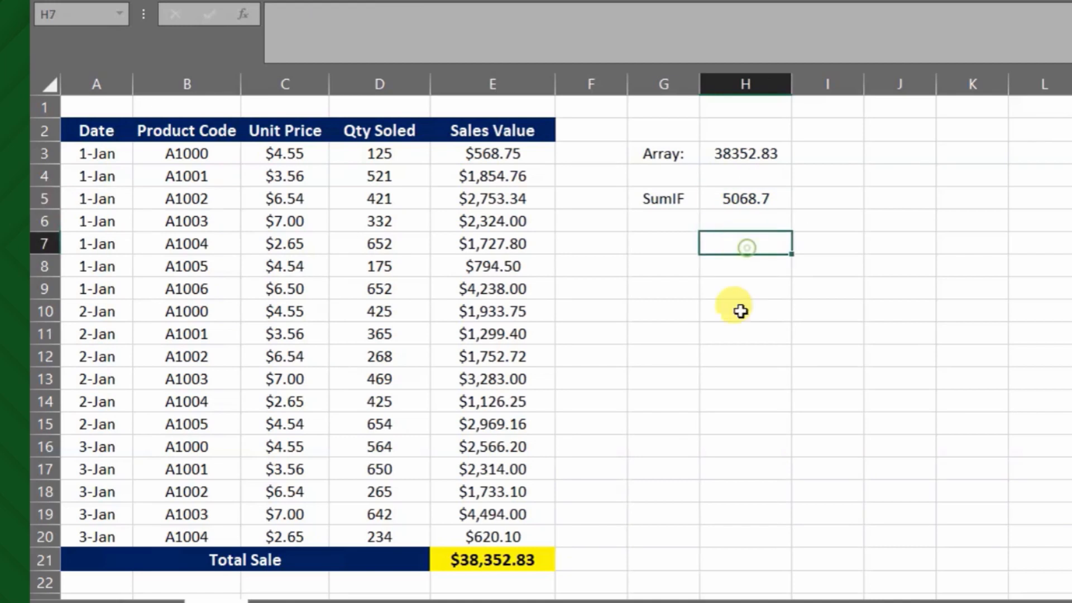
mouse_move(746, 246)
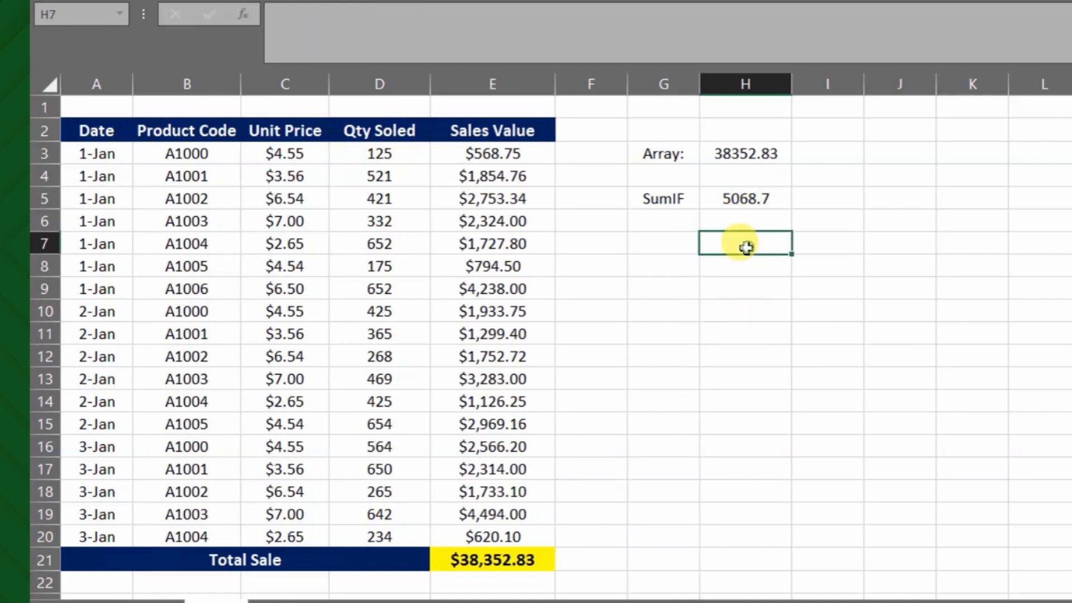
left_click(745, 153)
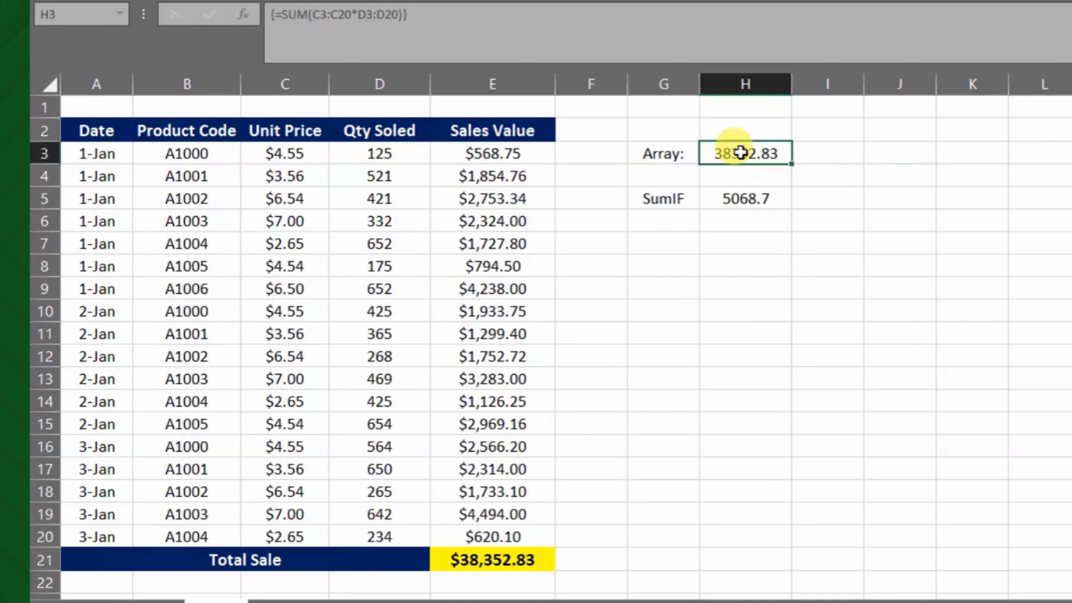
double_click(744, 153)
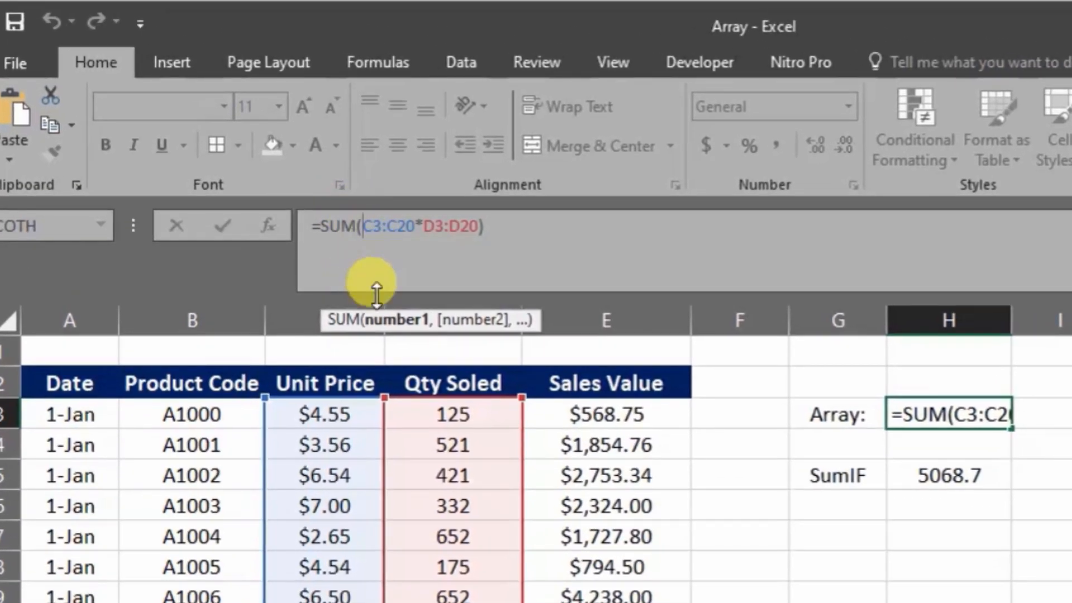
Change H3 to {=SUM((B3:B20="A1000")*C3:C20*D3:D20)} so it shows 5068.7
type("(B3:B20")
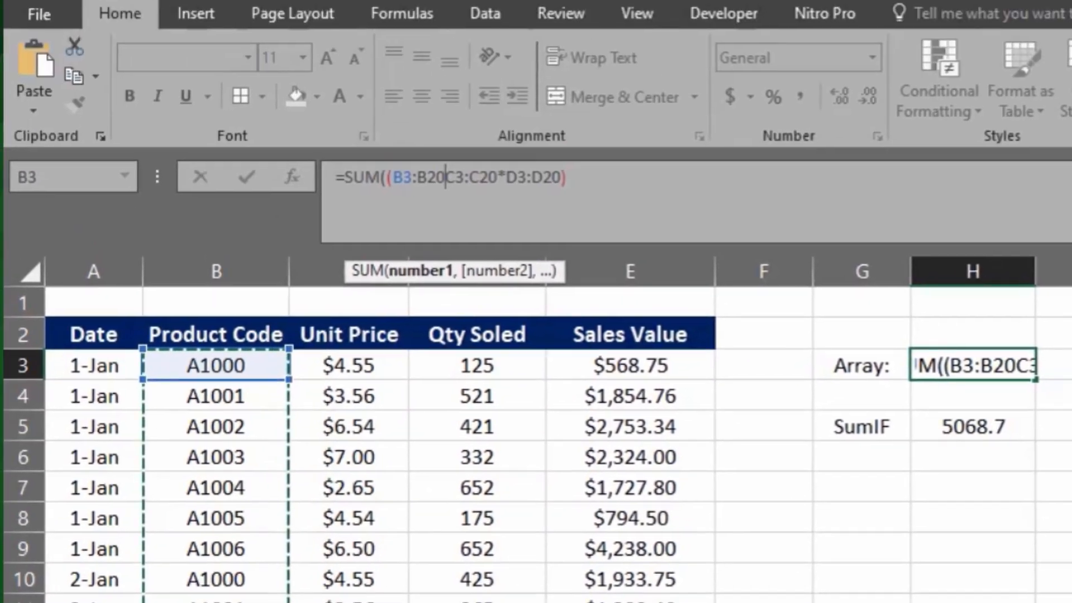
type("=\"A1000")
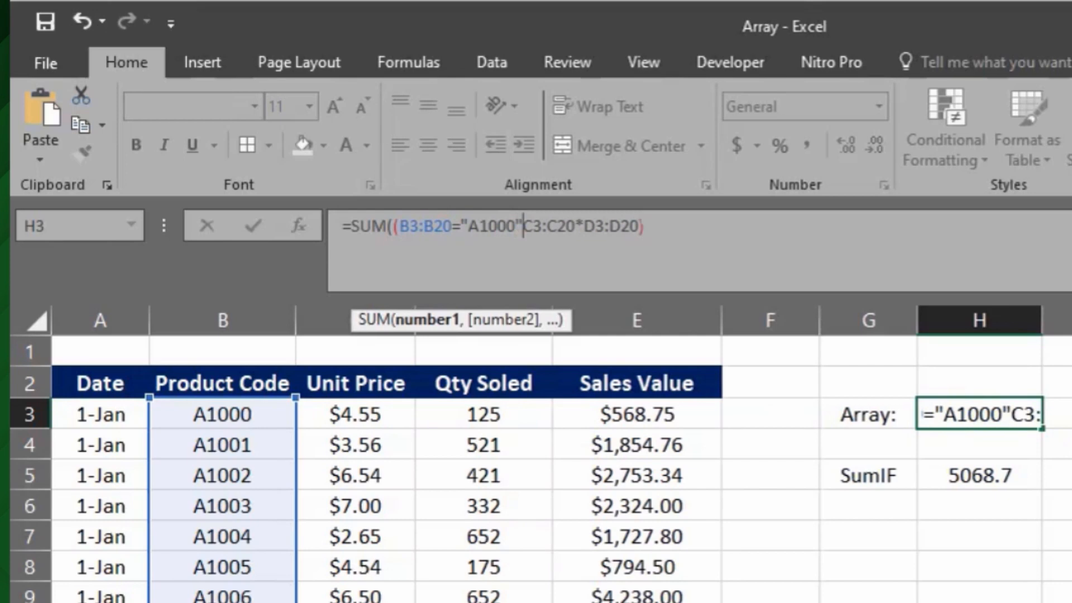
type(")*")
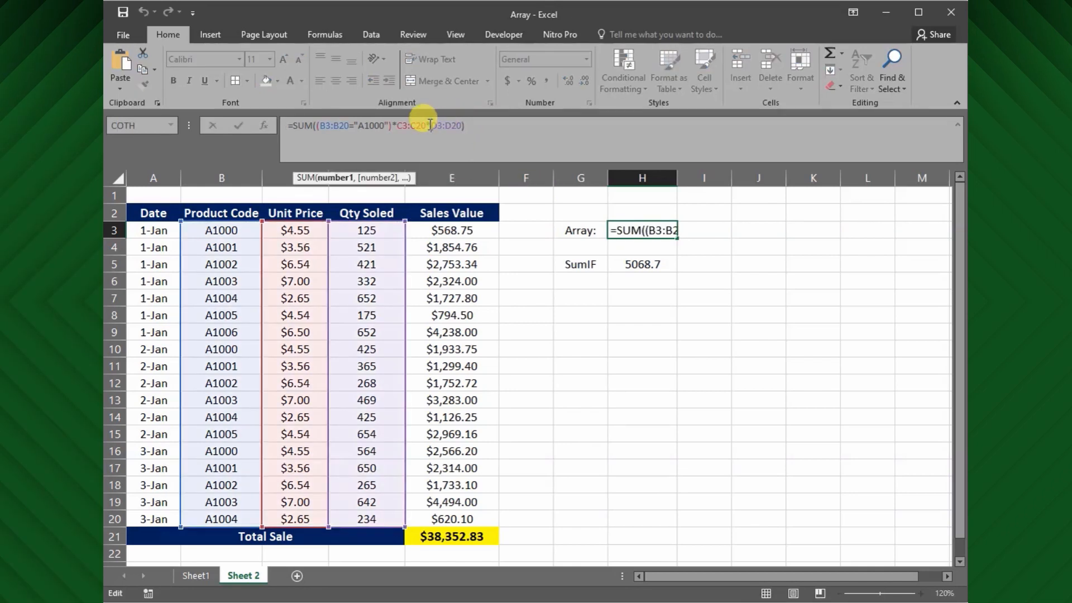
key("ctrl+shift+enter")
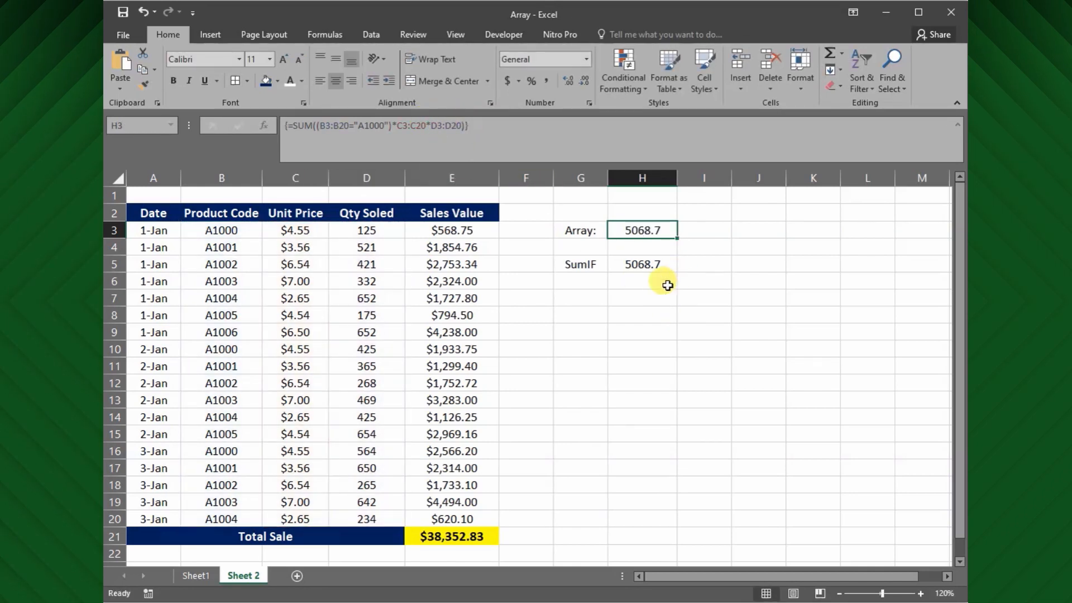
left_click(642, 280)
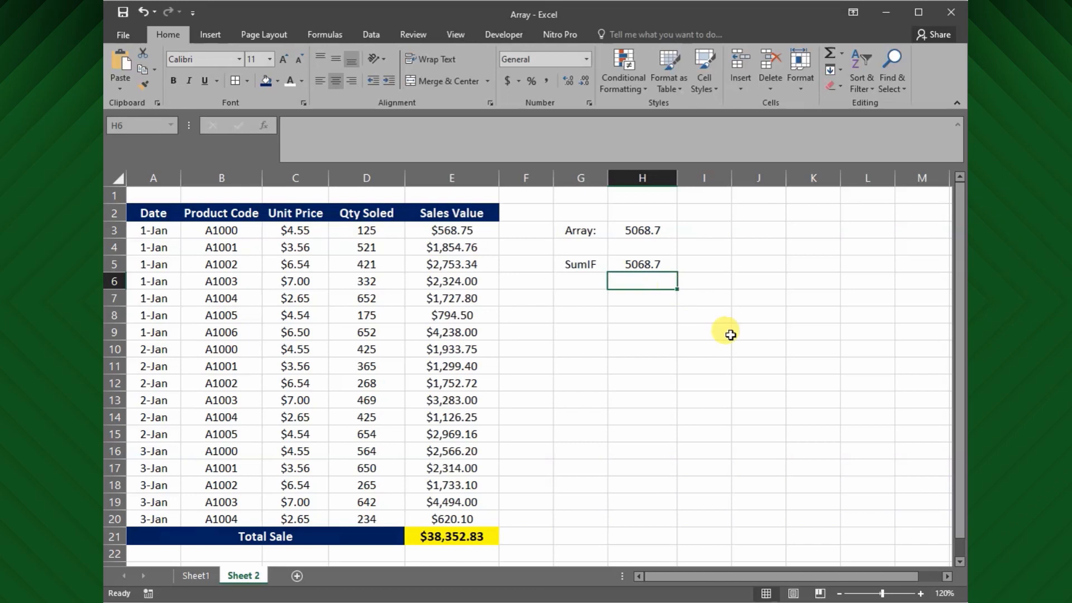